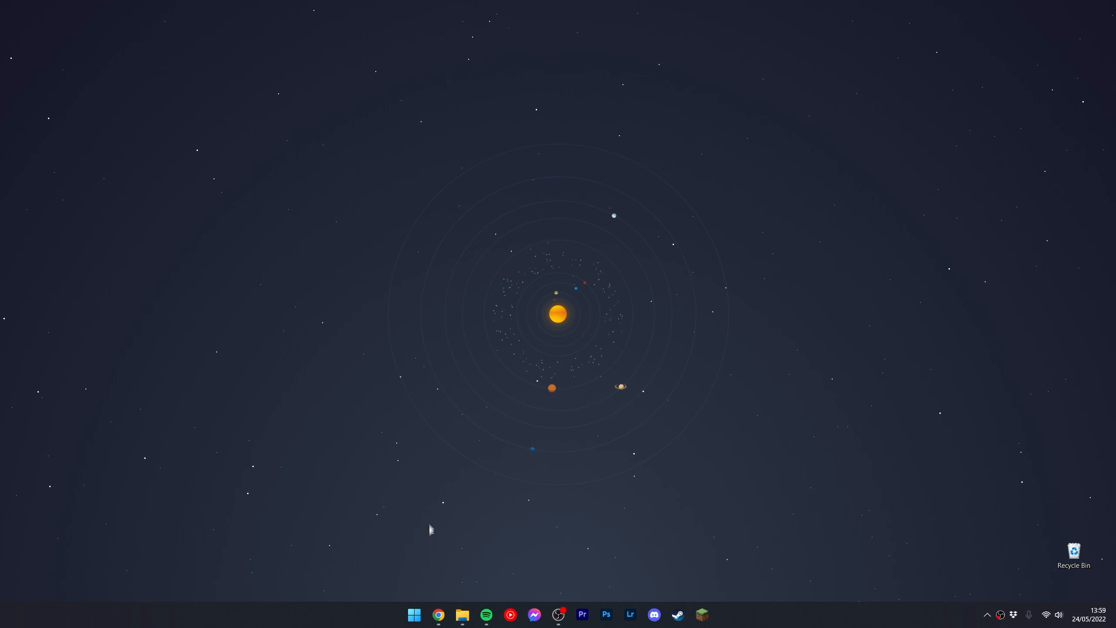
Search the Start menu for "store" to launch Microsoft Store
{"action": "left_click", "coordinate": [414, 614]}
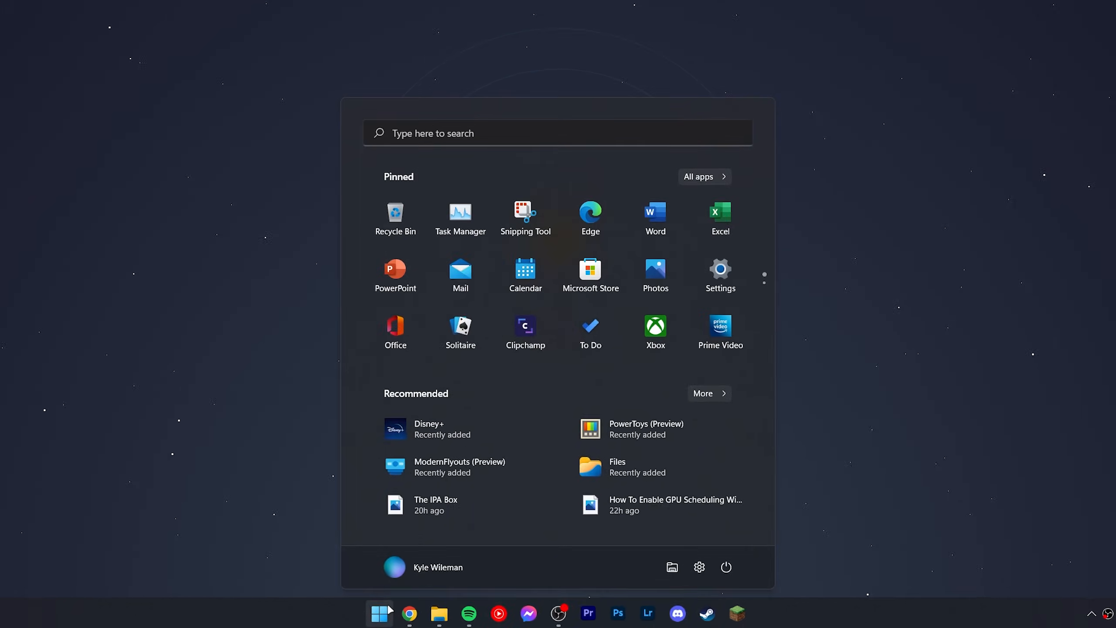
{"action": "type", "text": "store"}
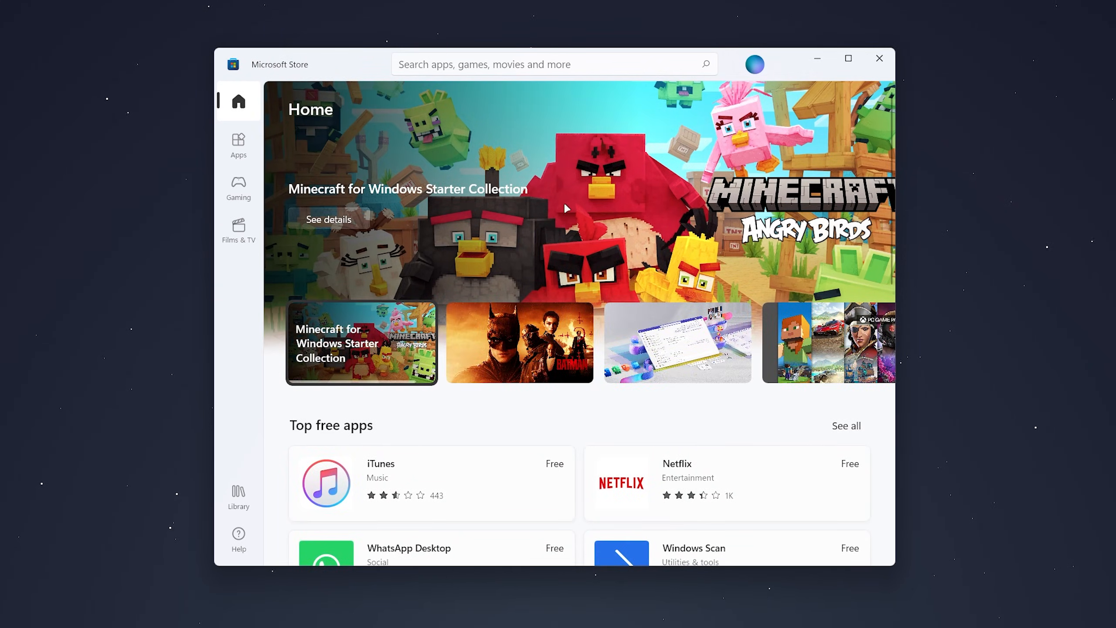
Pick the recent "facebook" suggestion from the store search bar
{"action": "left_click", "coordinate": [553, 64]}
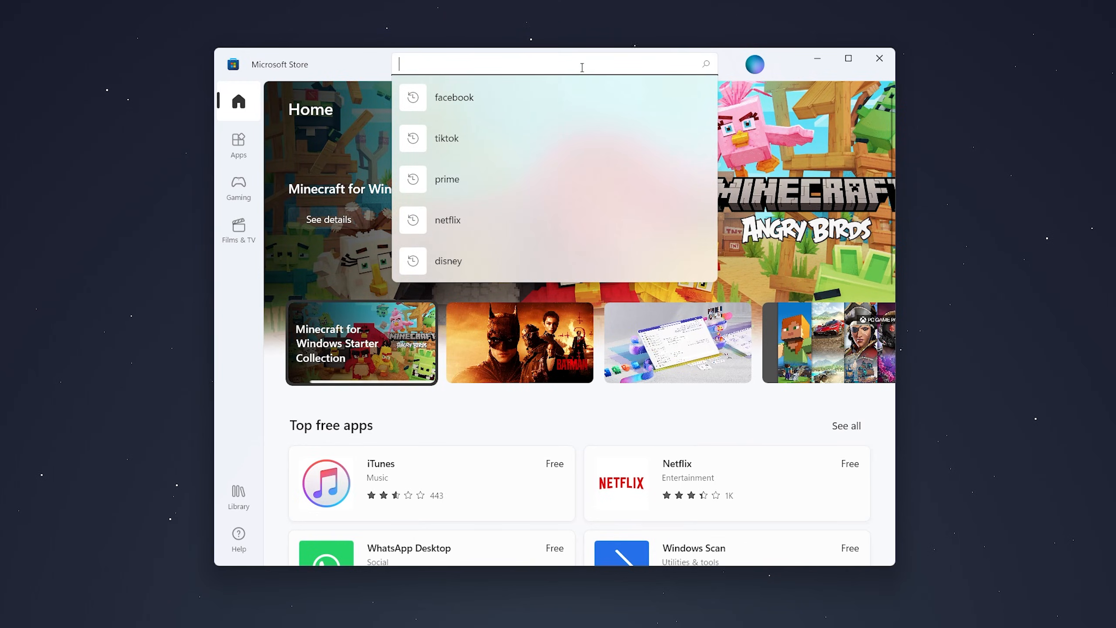
{"action": "left_click", "coordinate": [454, 97]}
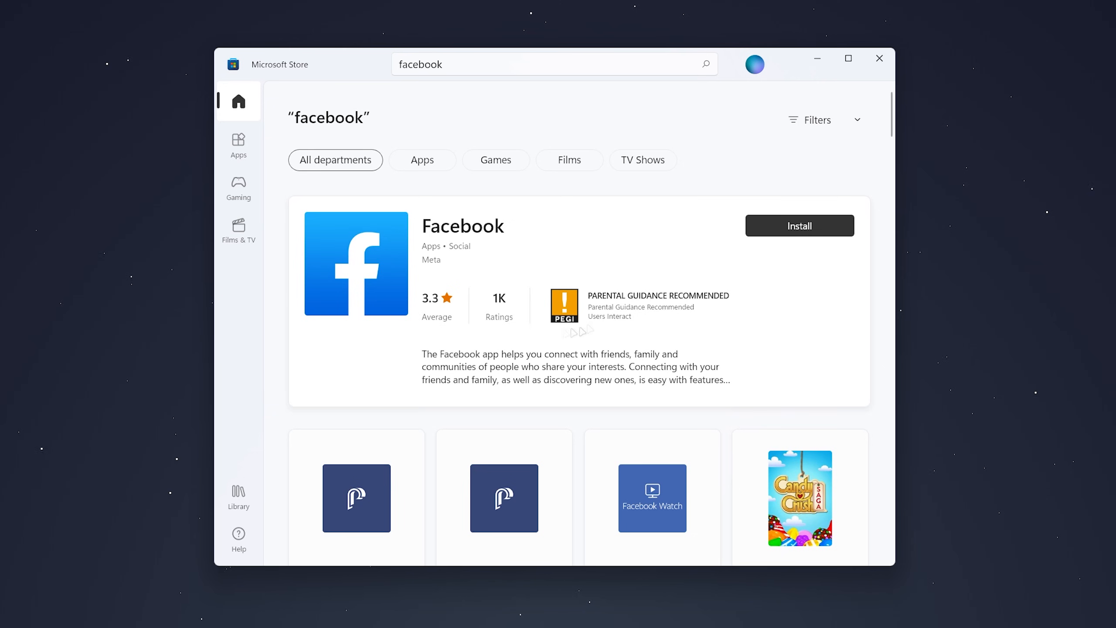
Scroll through Facebook's screenshots, ratings and description, then back to the top
{"action": "scroll", "scroll_direction": "down", "scroll_amount": 3}
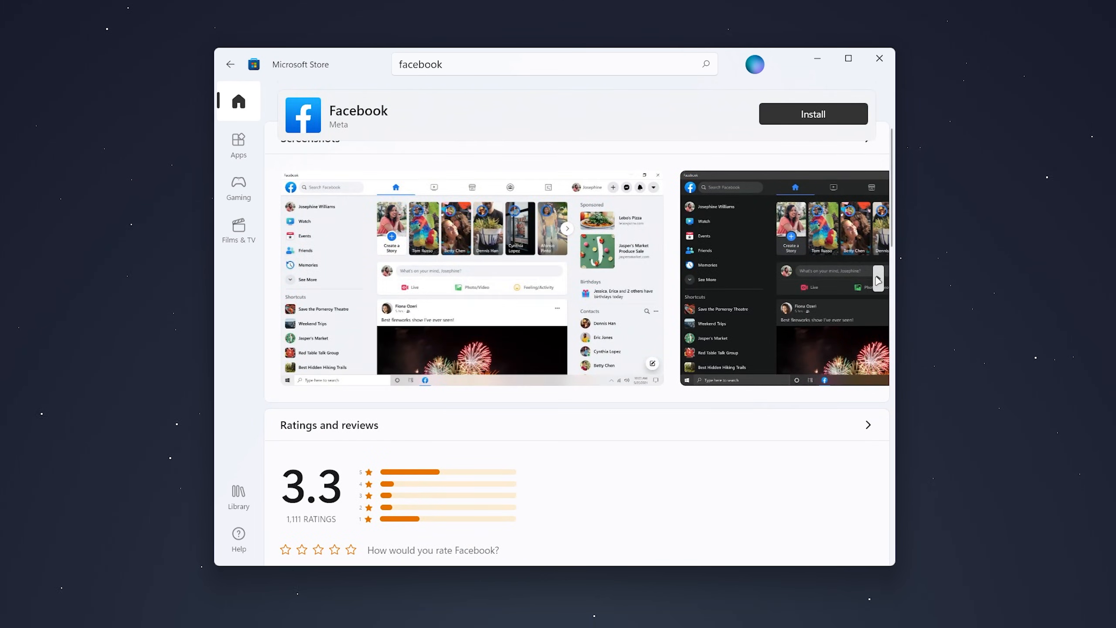
{"action": "scroll", "scroll_direction": "down", "scroll_amount": 3}
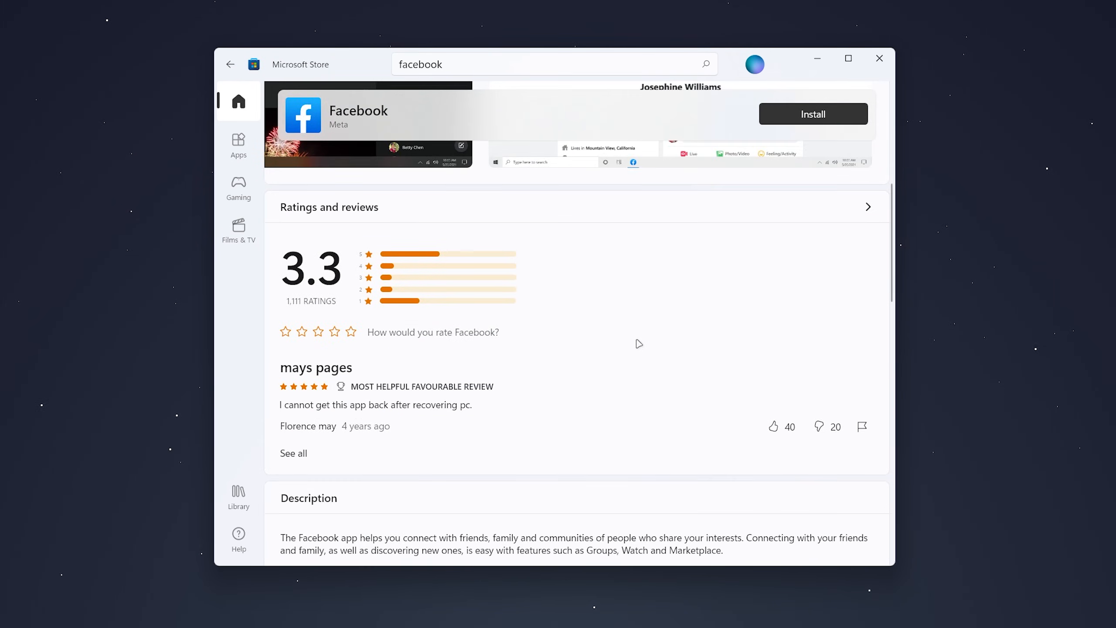
{"action": "scroll", "scroll_direction": "up", "scroll_amount": 3}
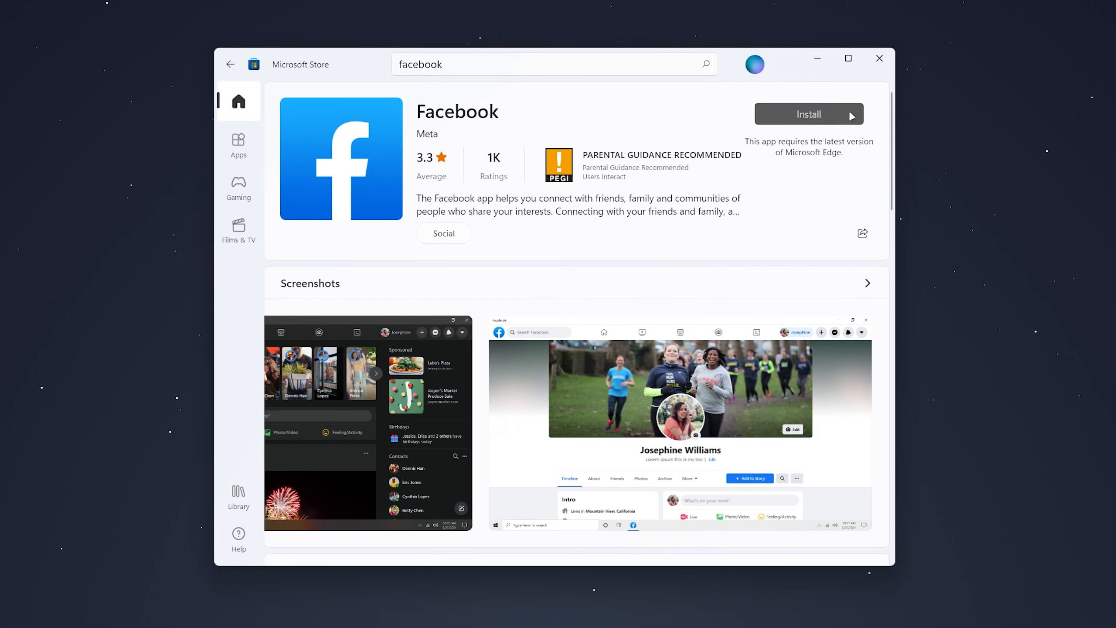
Install the Facebook app by Meta, then open it
{"action": "left_click", "coordinate": [808, 114]}
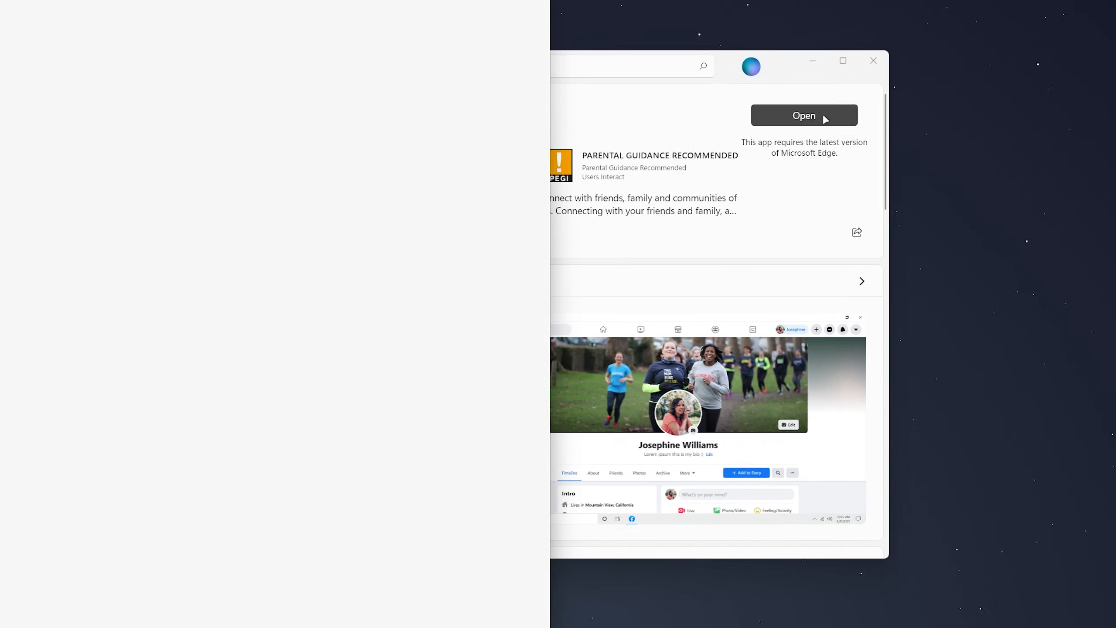
{"action": "left_click", "coordinate": [803, 115]}
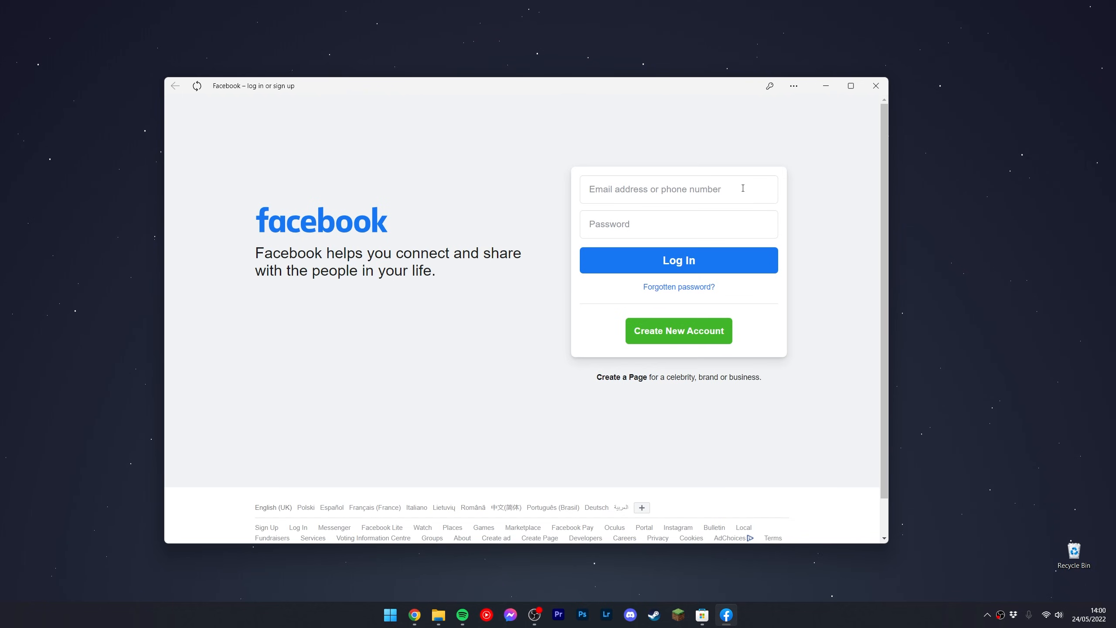
Close the Facebook app window after its login page loads
{"action": "left_click", "coordinate": [876, 85]}
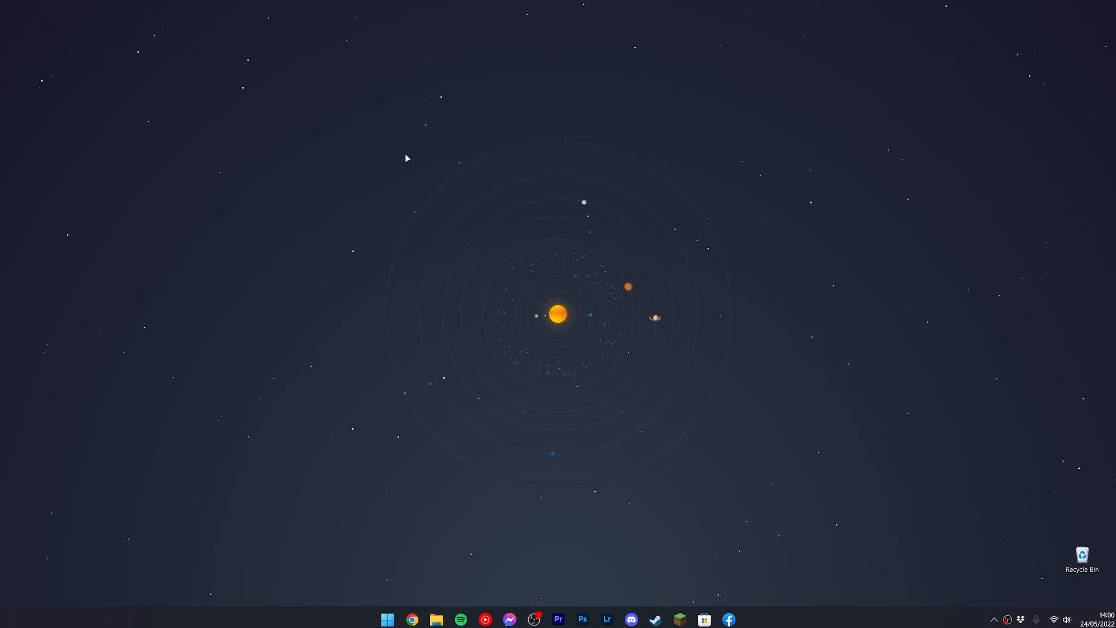